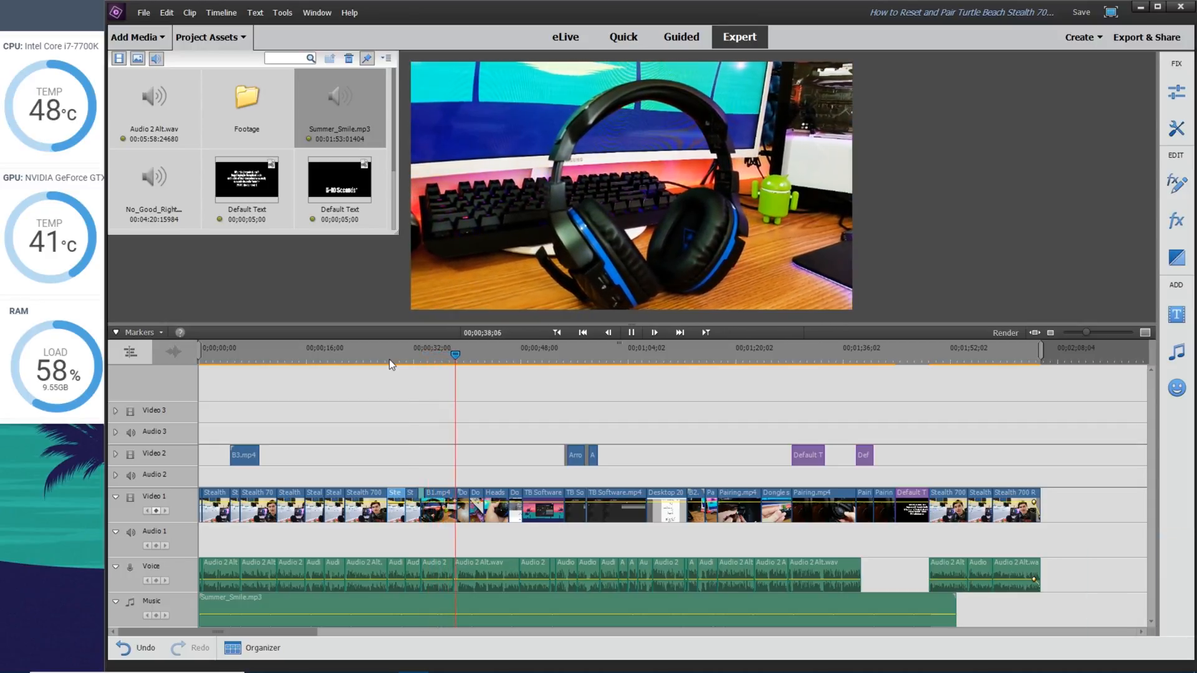
pyautogui.click(631, 332)
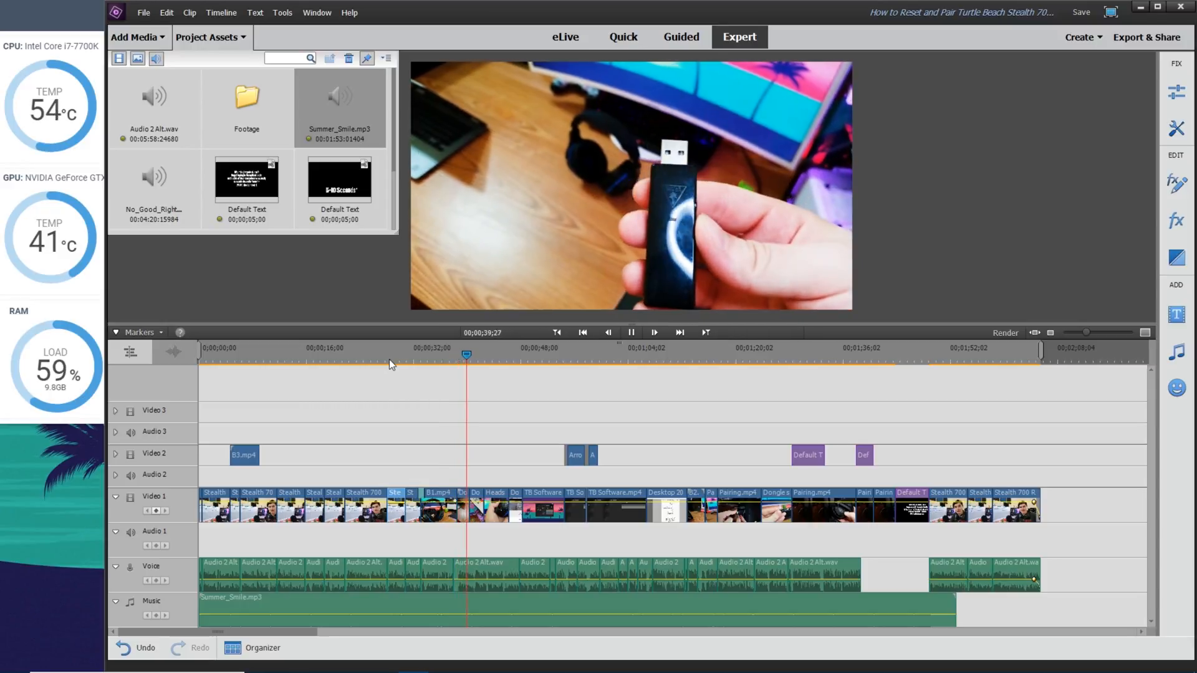